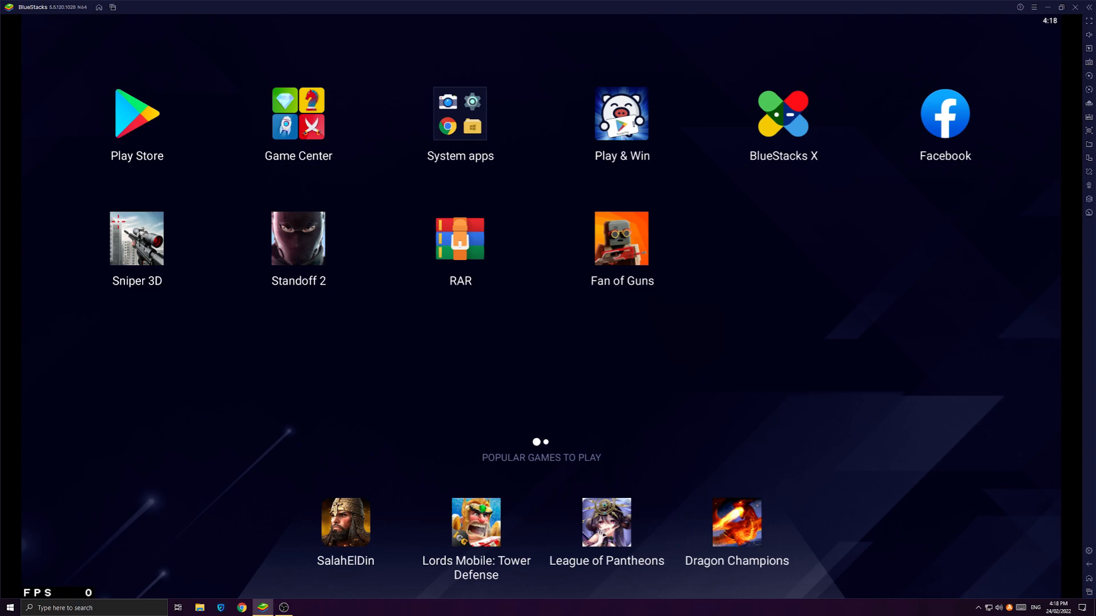
# Step: Bring up the BlueStacks title-bar menu that contains the Settings option
pyautogui.click(1033, 7)
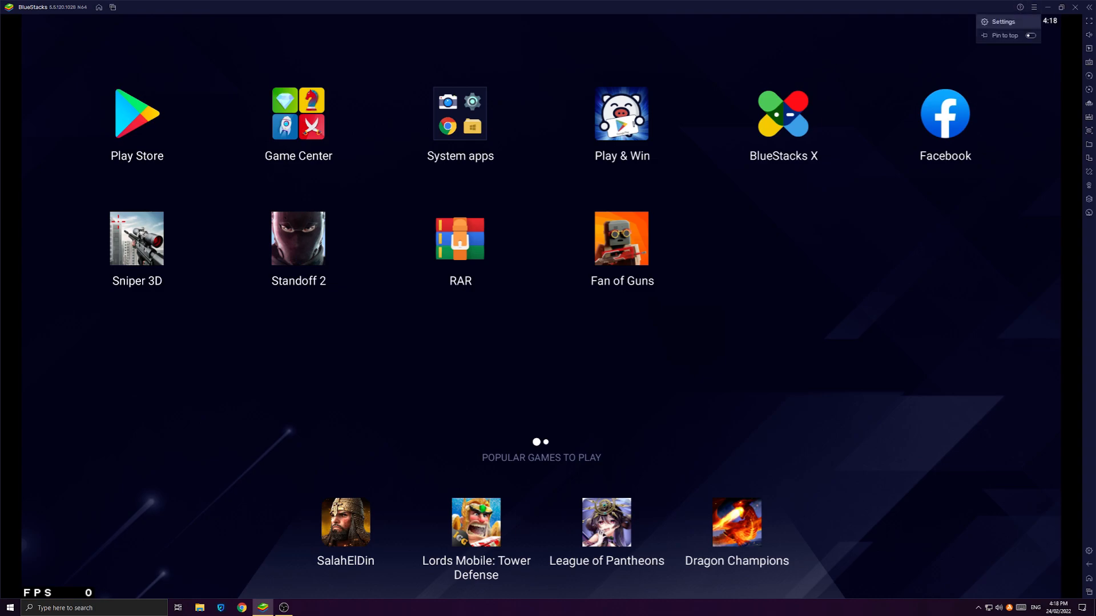
# Step: Open BlueStacks Settings on the Graphics section with engine mode, renderer and GPU options
pyautogui.click(1002, 22)
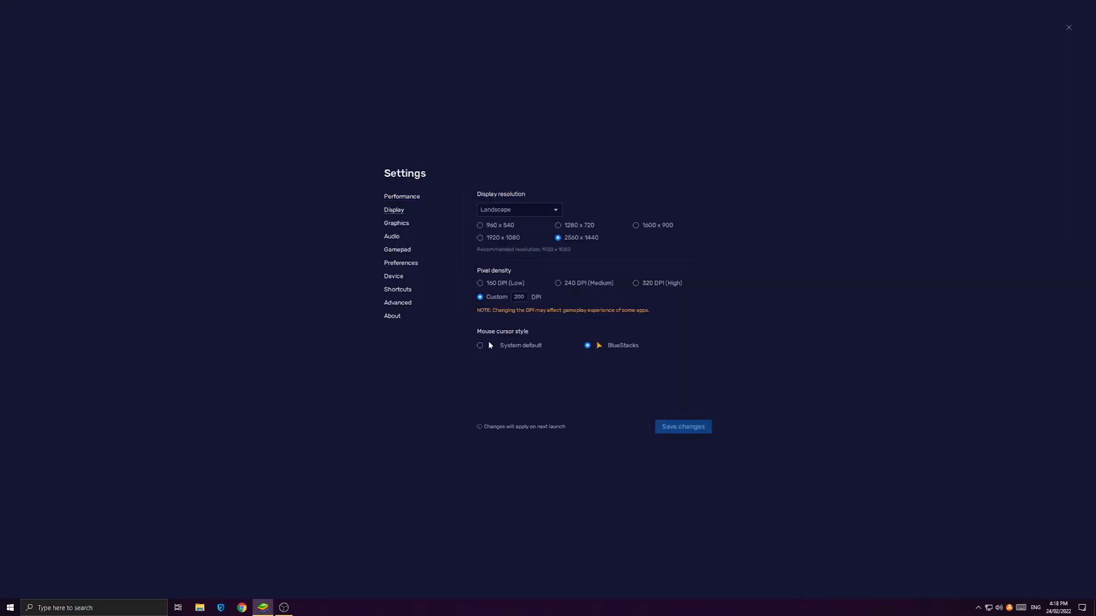
pyautogui.click(396, 223)
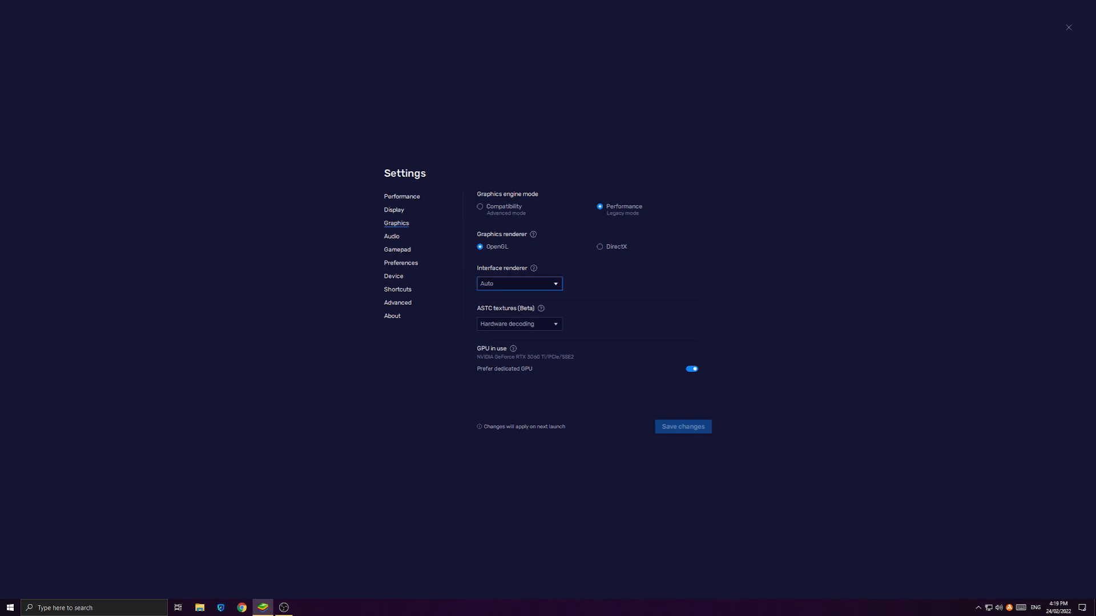
pyautogui.click(519, 283)
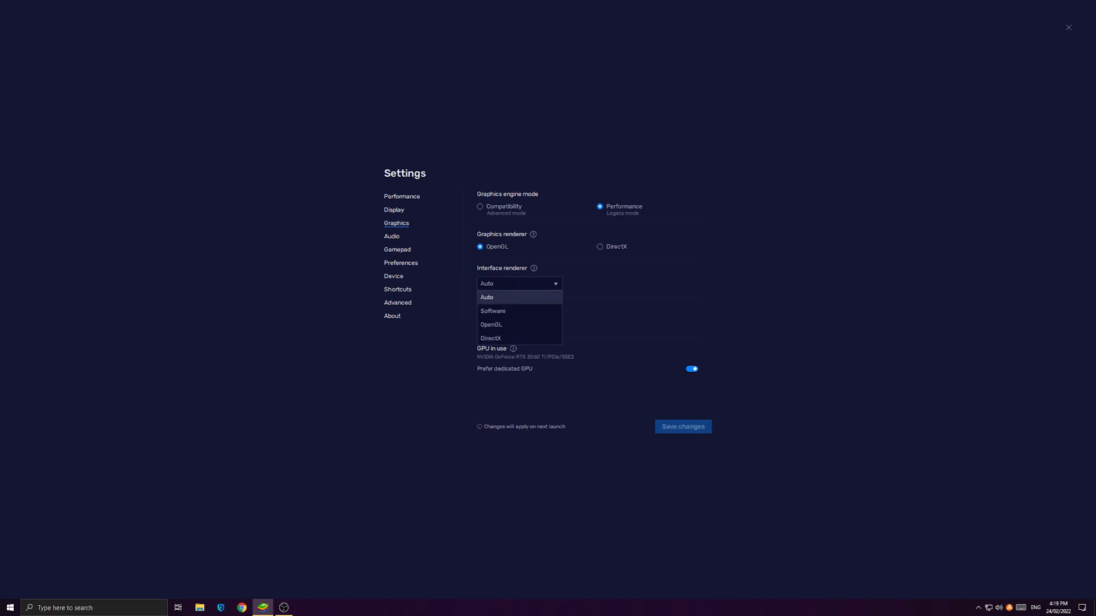
pyautogui.moveTo(489, 338)
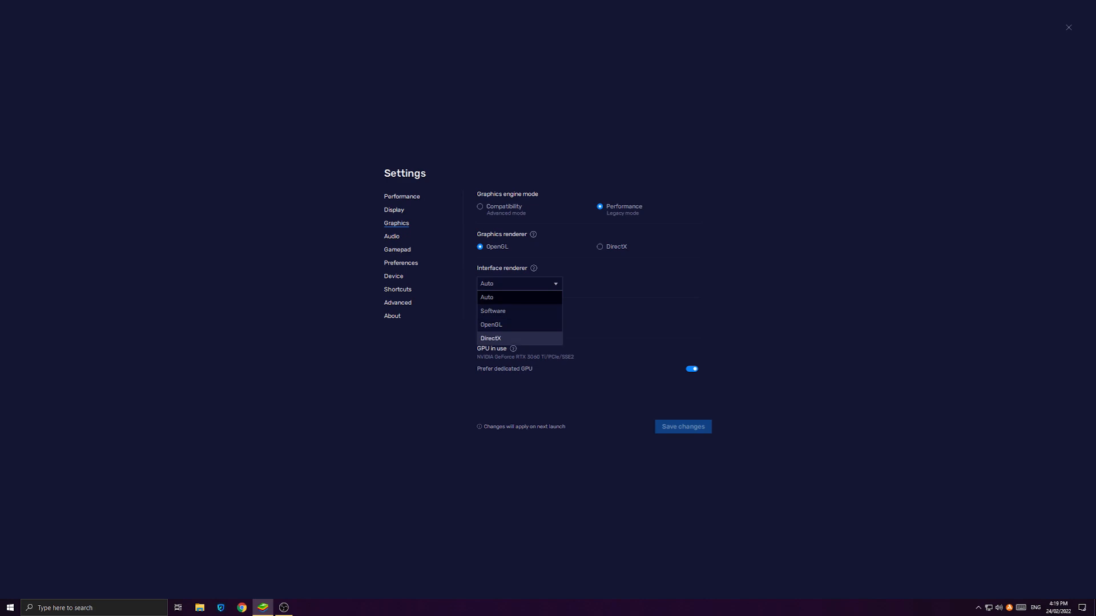
pyautogui.moveTo(491, 324)
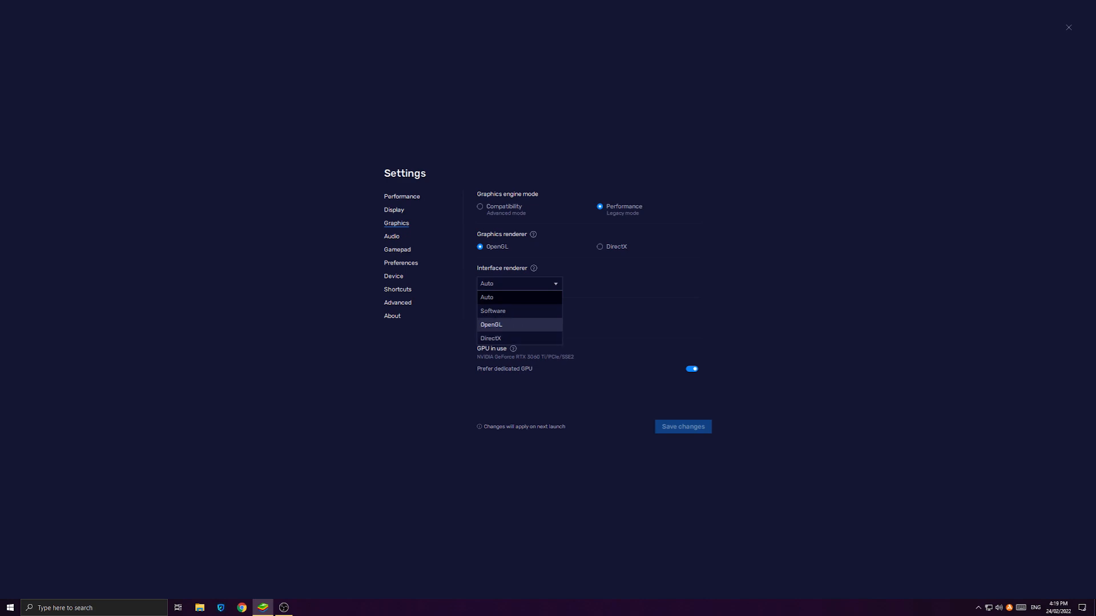
pyautogui.moveTo(486, 297)
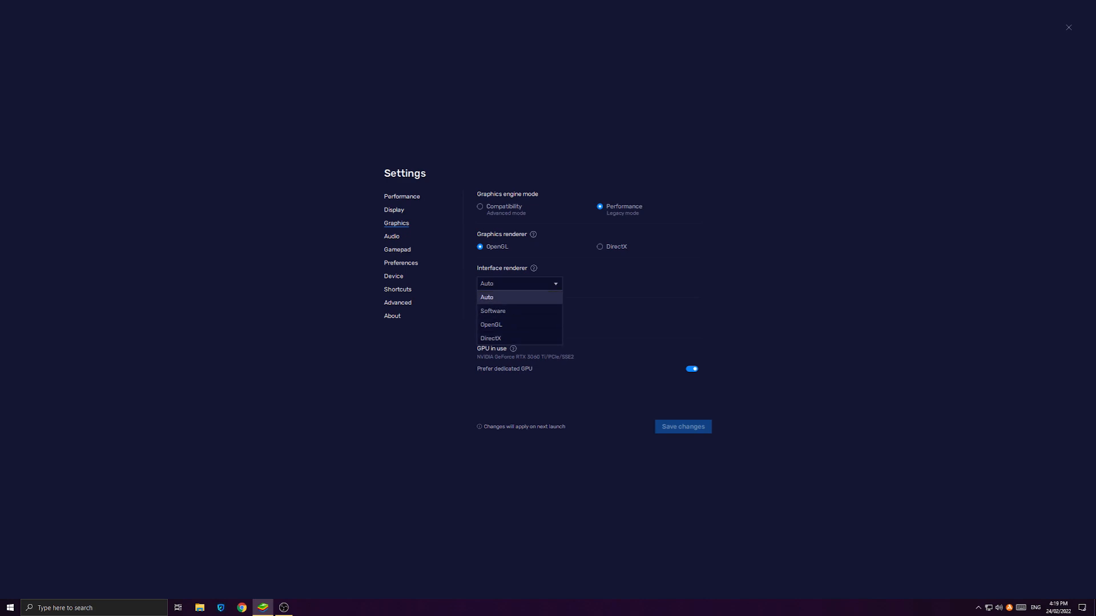
pyautogui.moveTo(491, 324)
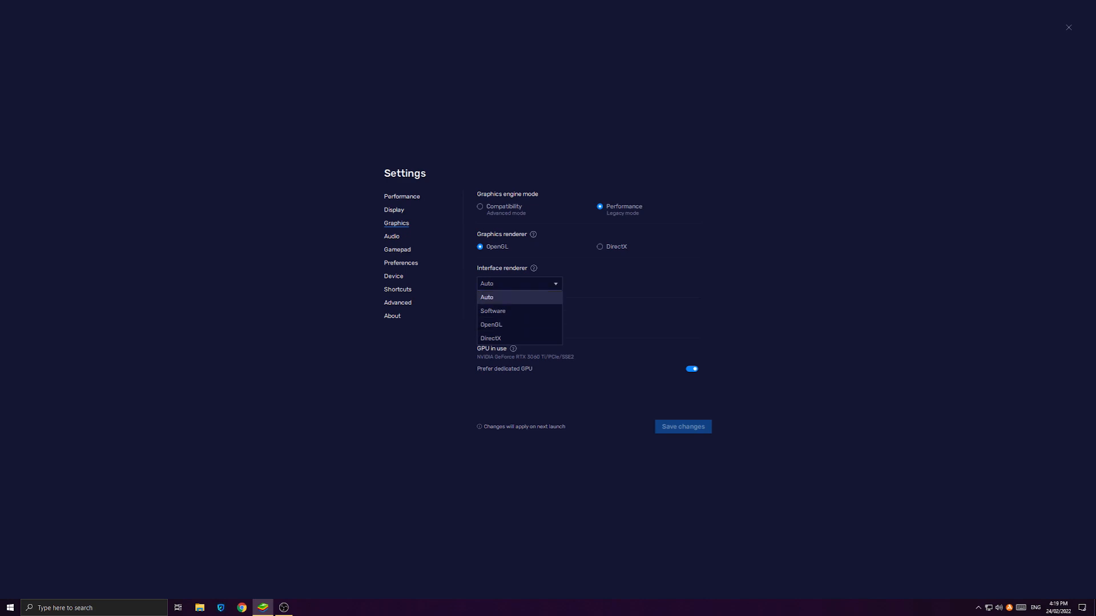
pyautogui.moveTo(491, 325)
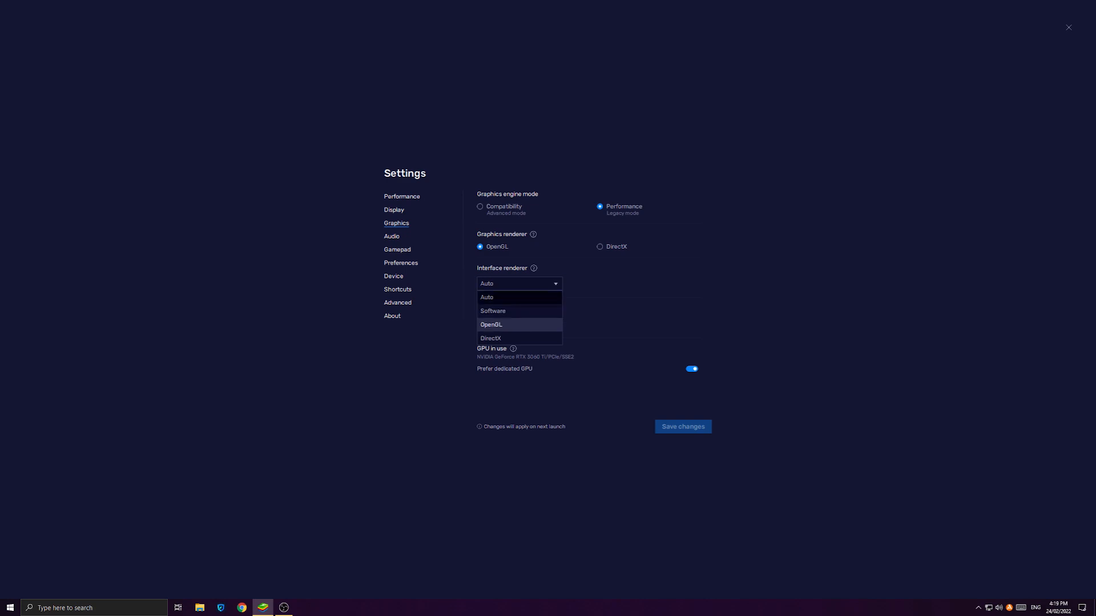
pyautogui.moveTo(493, 310)
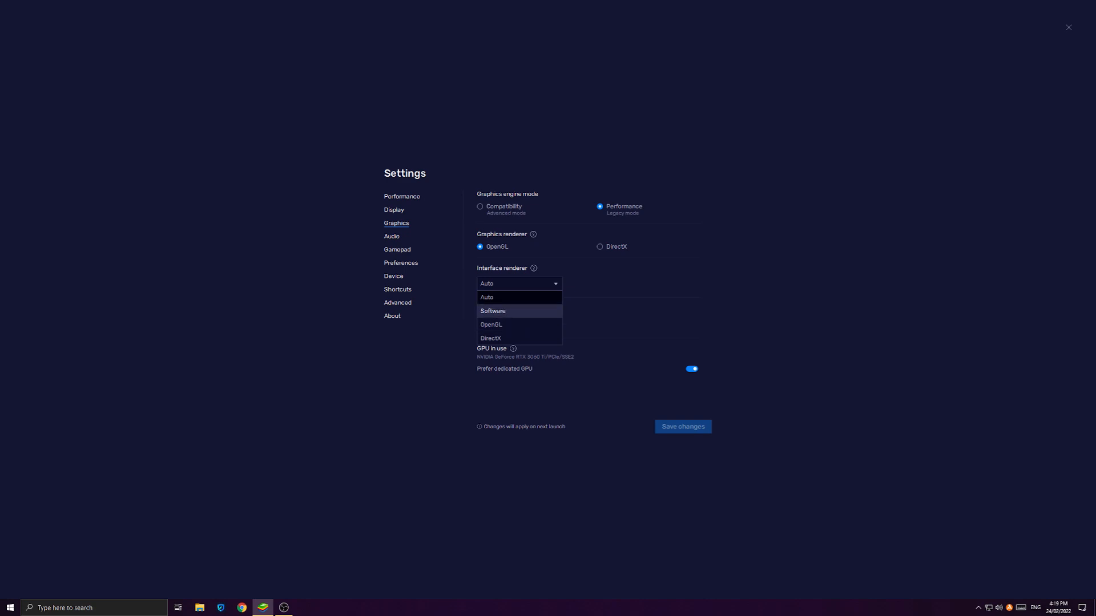
pyautogui.moveTo(518, 297)
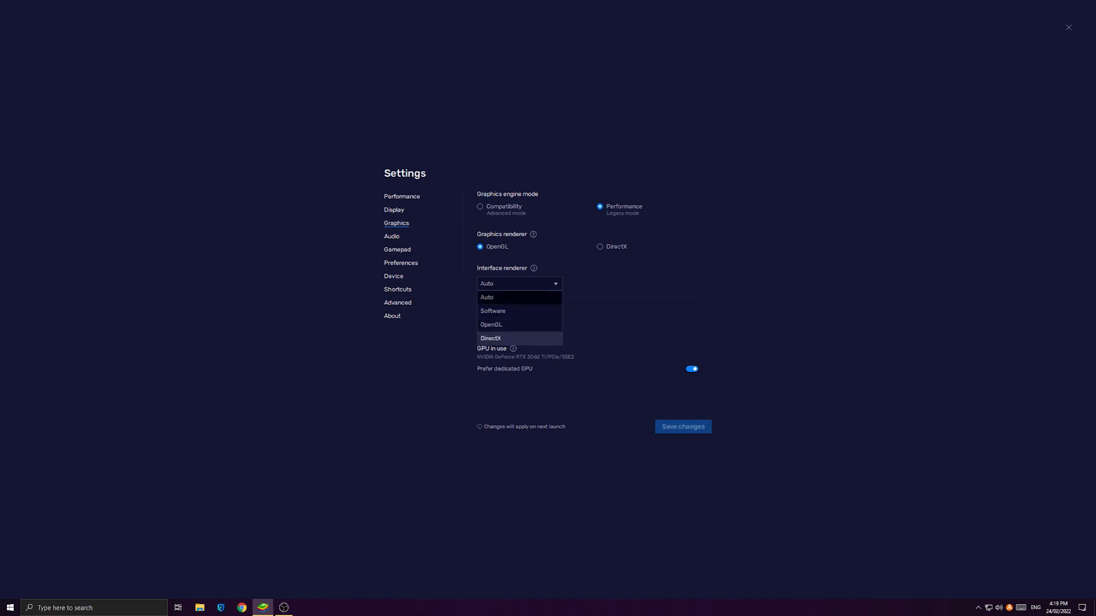
pyautogui.moveTo(493, 310)
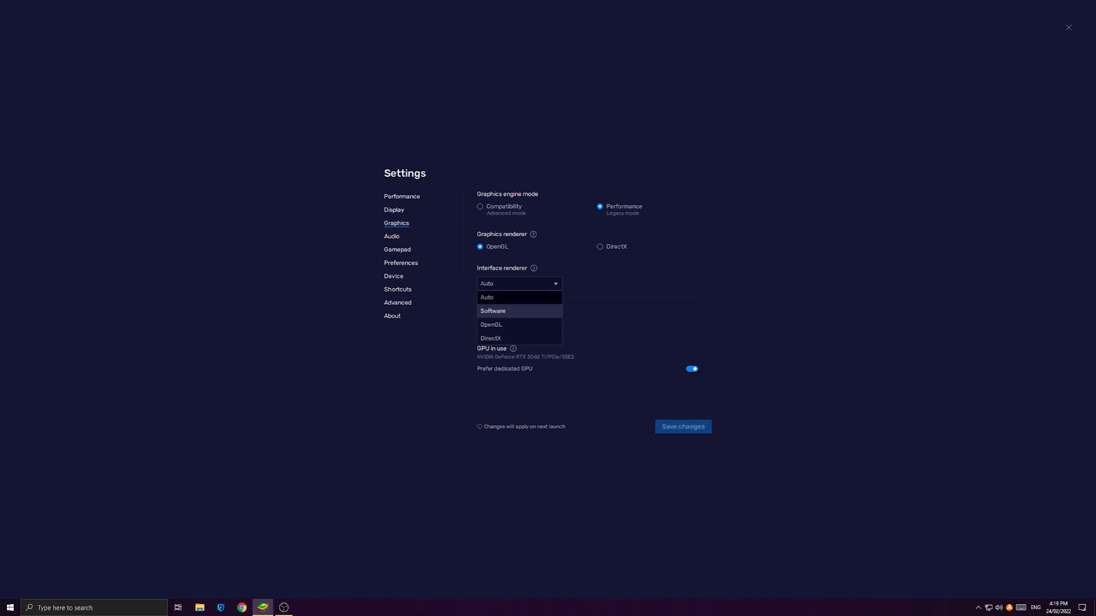
pyautogui.moveTo(517, 298)
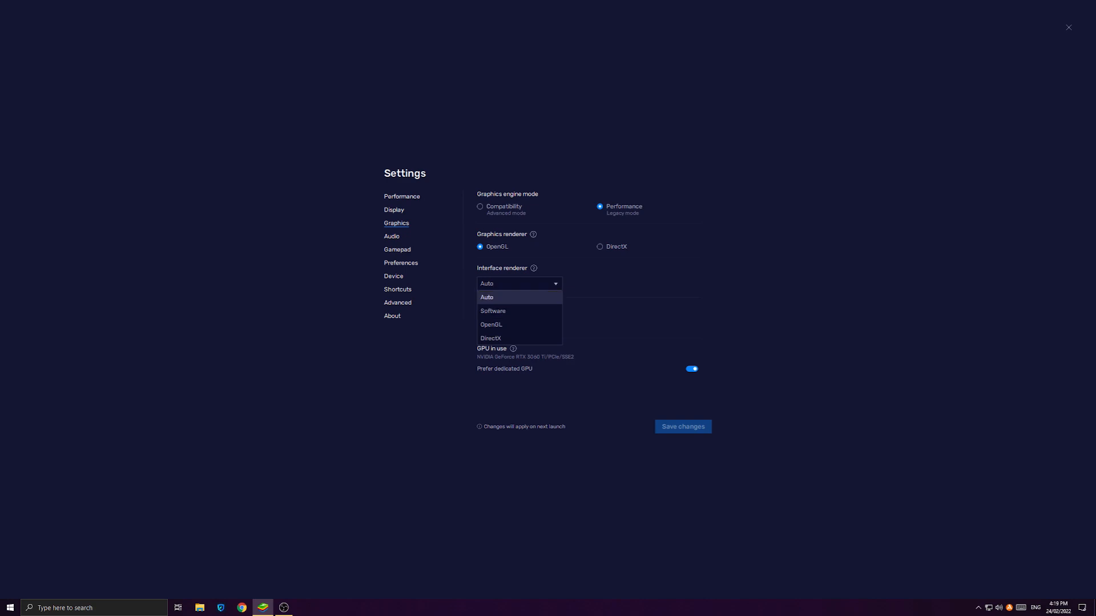
pyautogui.moveTo(493, 311)
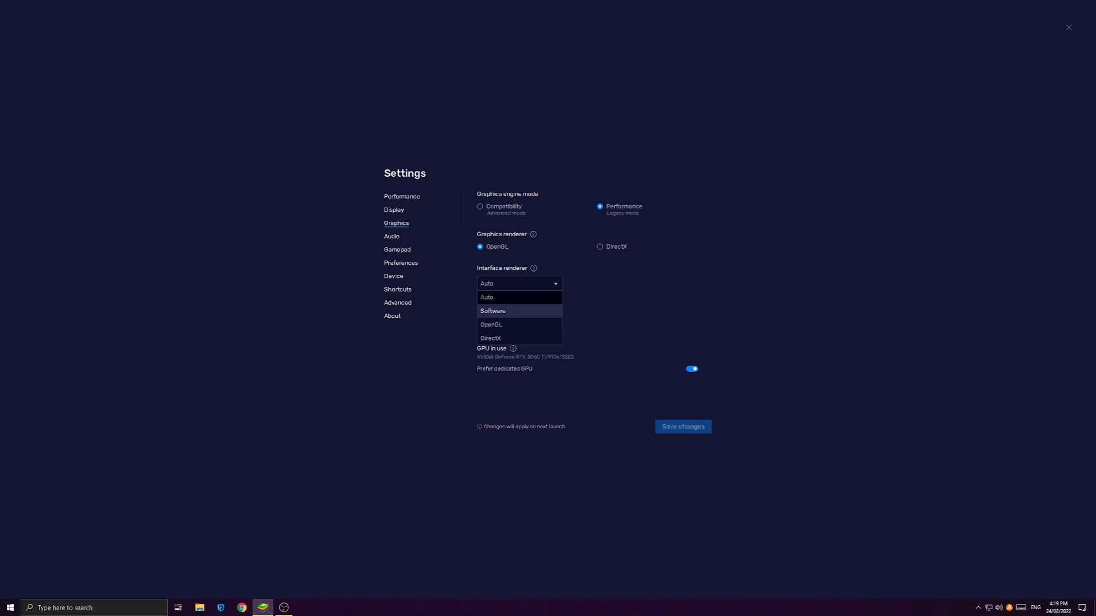
pyautogui.moveTo(486, 296)
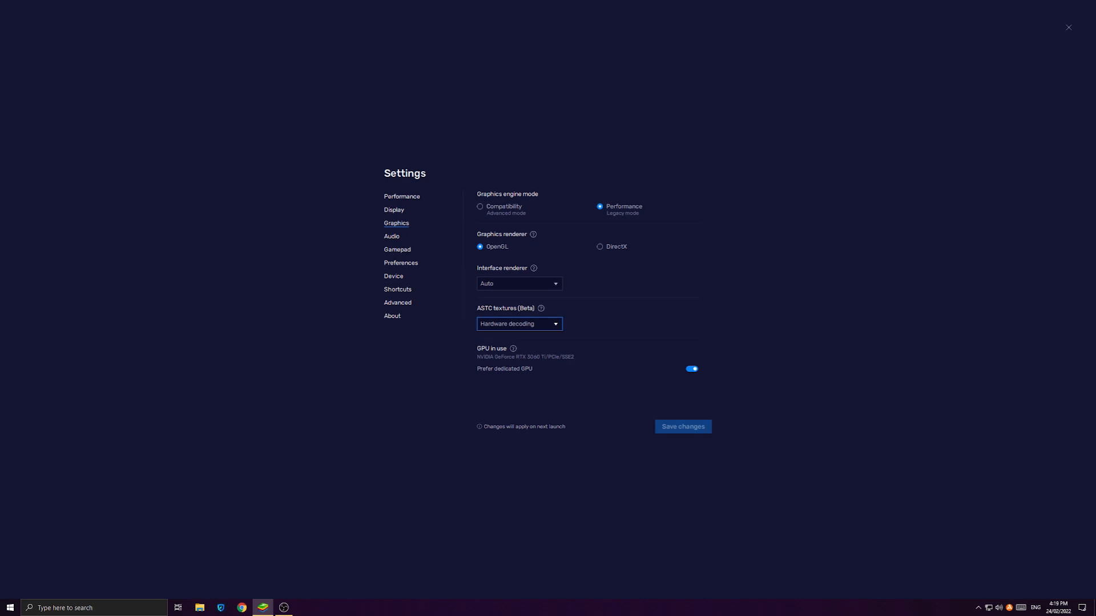
# Step: Review the ASTC textures choices and keep Hardware decoding selected
pyautogui.click(519, 323)
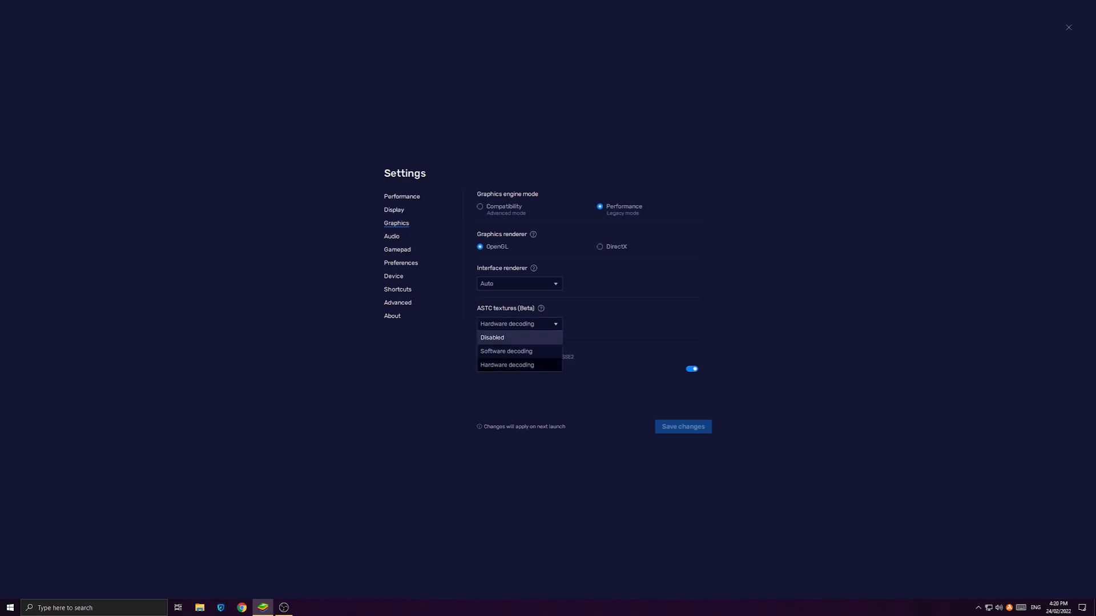
pyautogui.moveTo(505, 352)
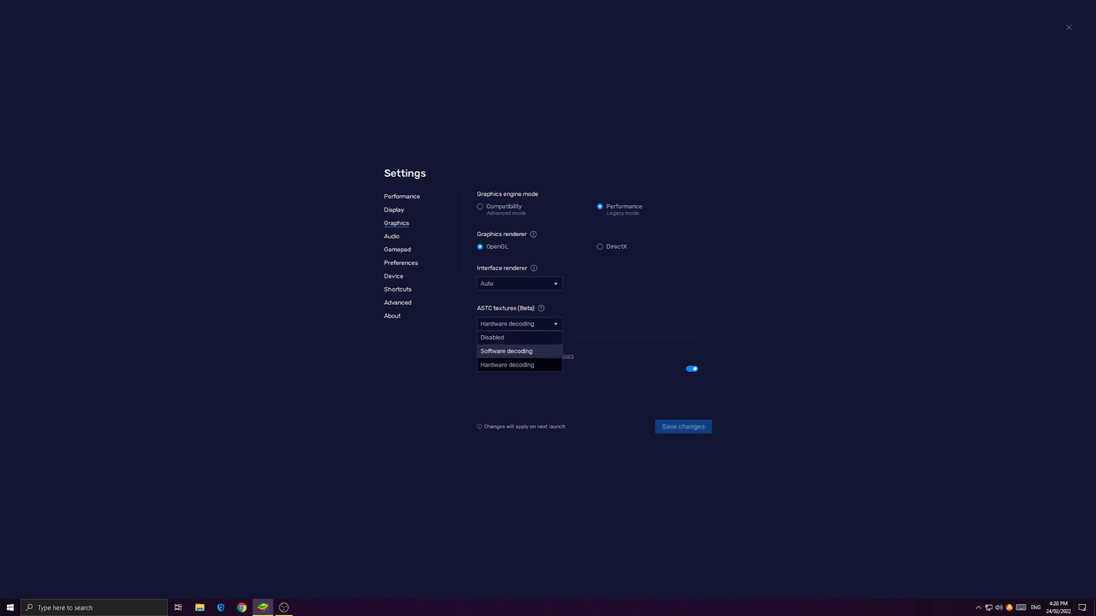
pyautogui.moveTo(507, 365)
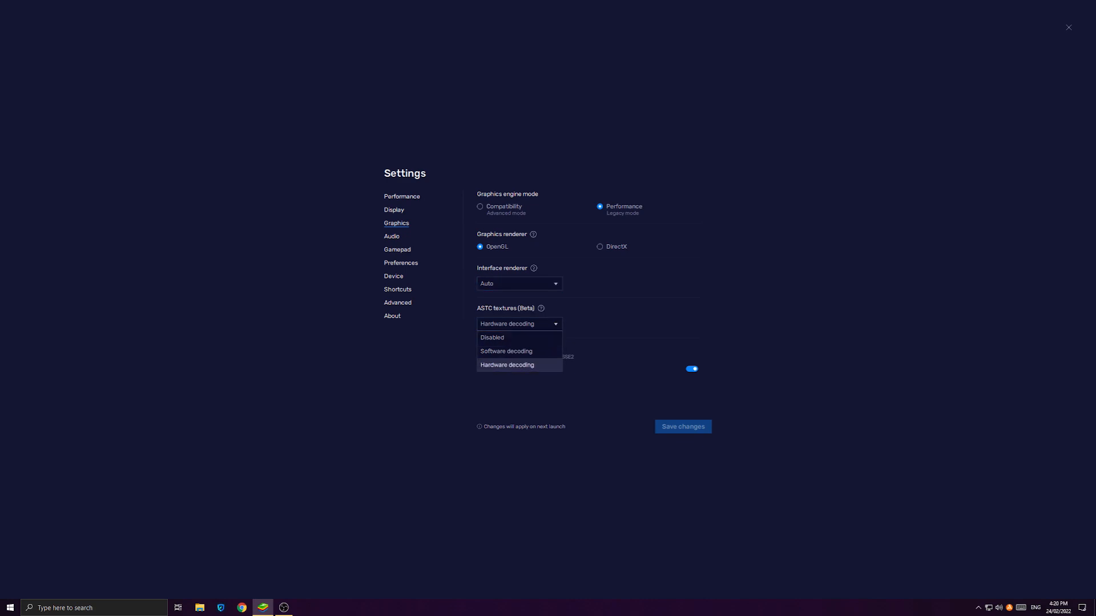
pyautogui.moveTo(506, 351)
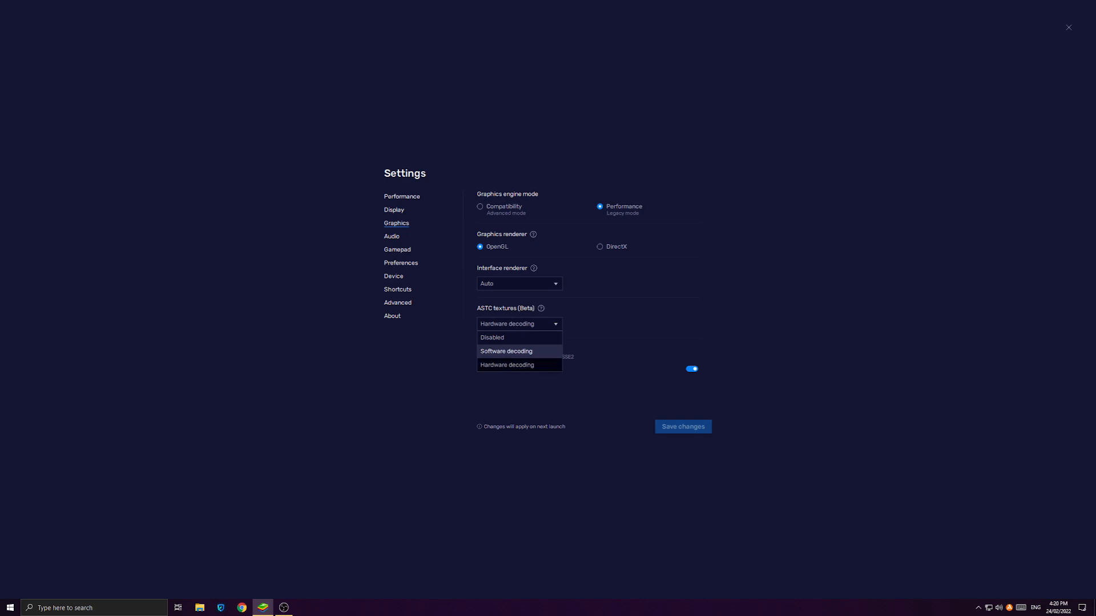
pyautogui.moveTo(518, 338)
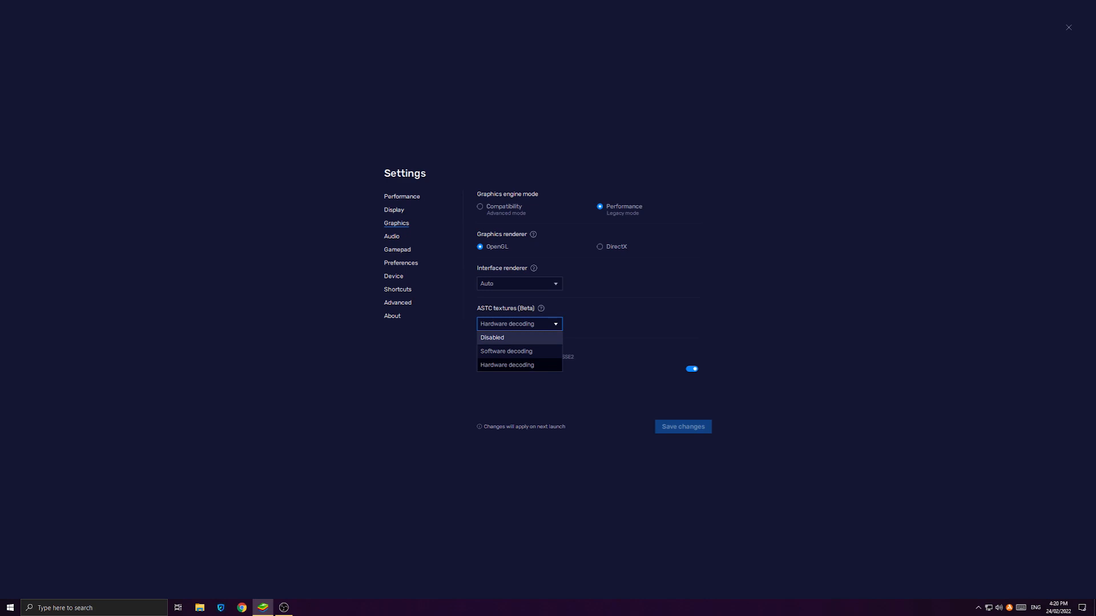
pyautogui.click(507, 364)
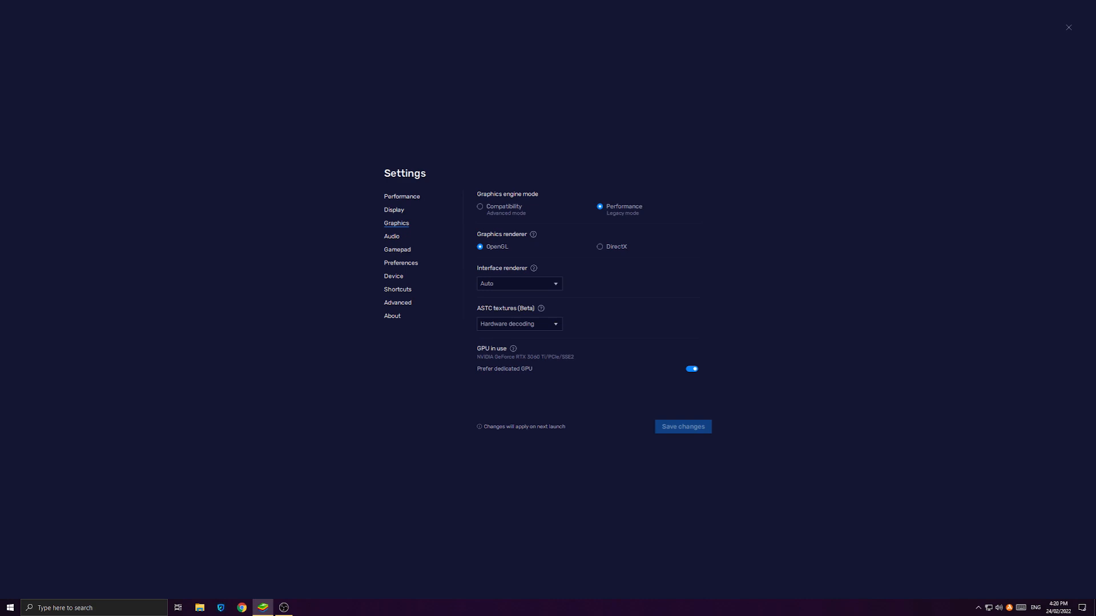
# Step: Leave the graphics settings and return to BlueStacks to launch Standoff 2
pyautogui.click(1067, 27)
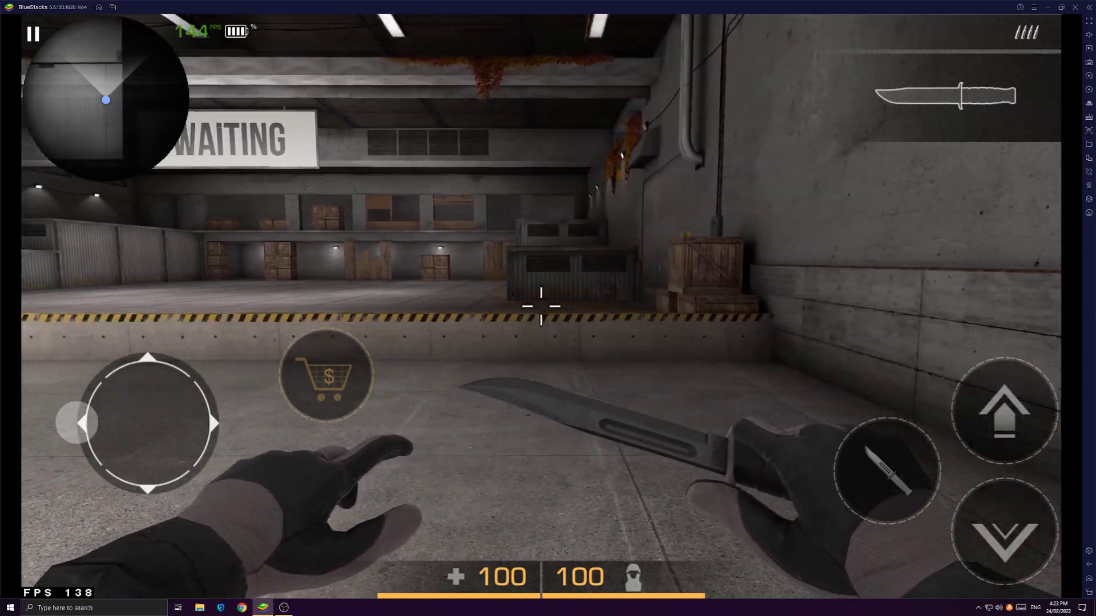
# Step: Buy the M4A1 from the Rifles section of the shop and return to the range with it
pyautogui.click(323, 375)
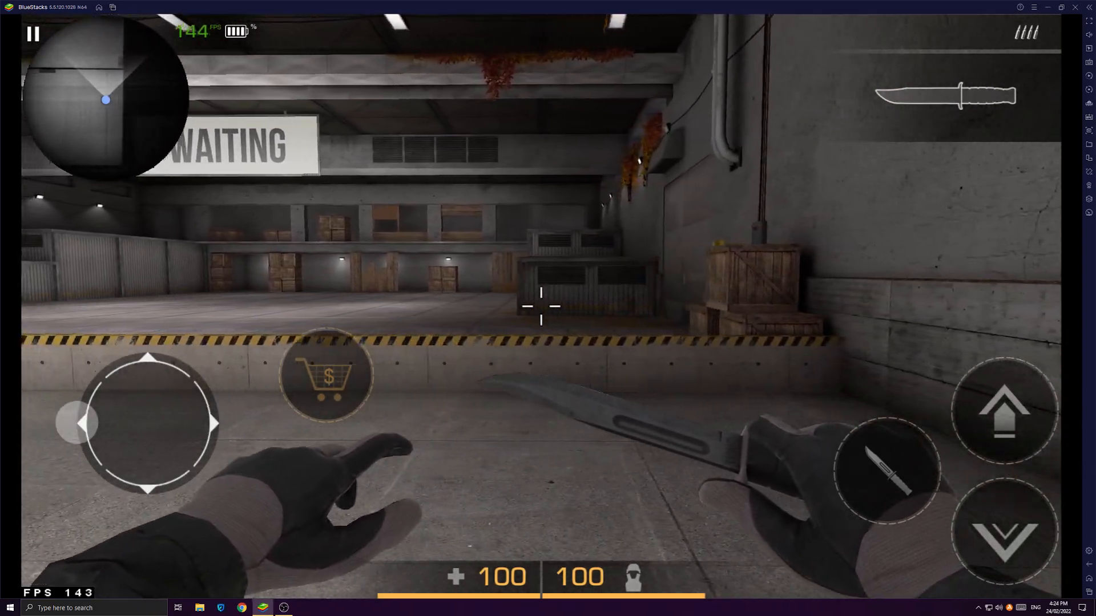
pyautogui.click(325, 375)
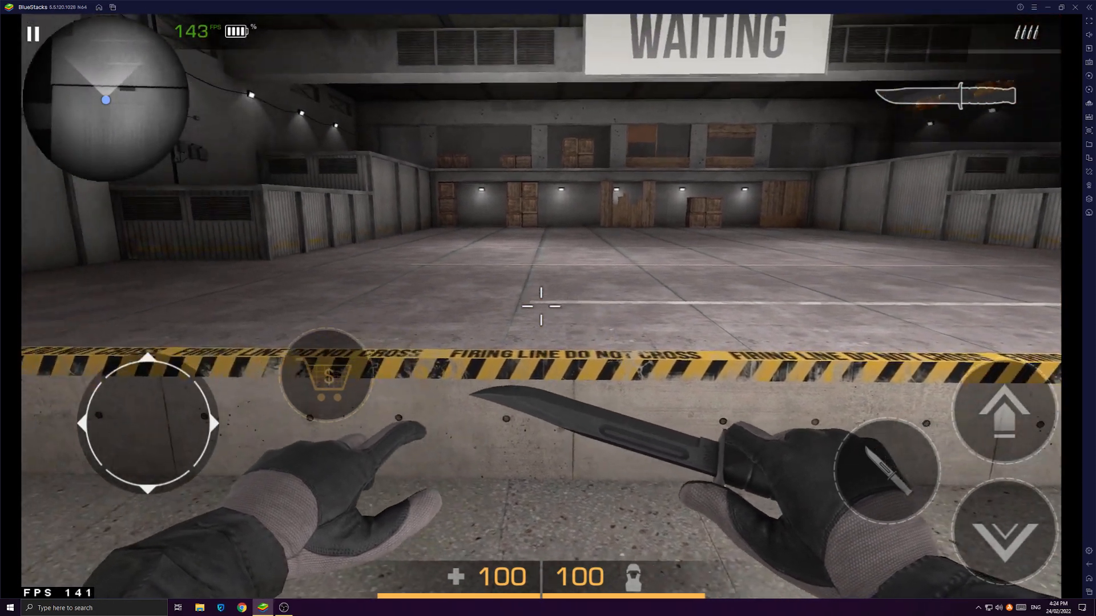
pyautogui.click(329, 377)
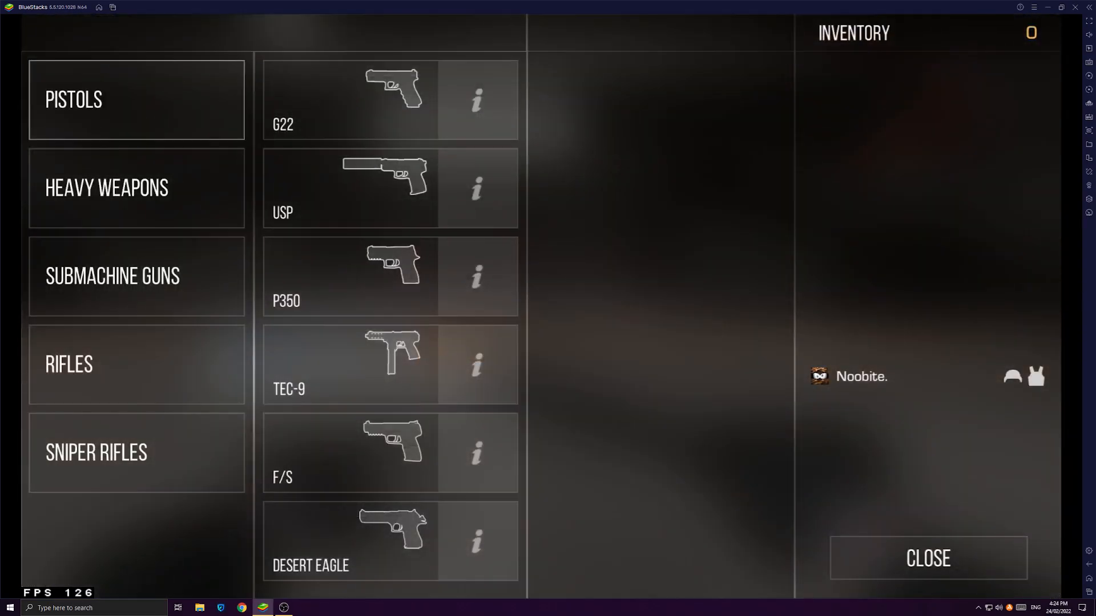
pyautogui.click(136, 364)
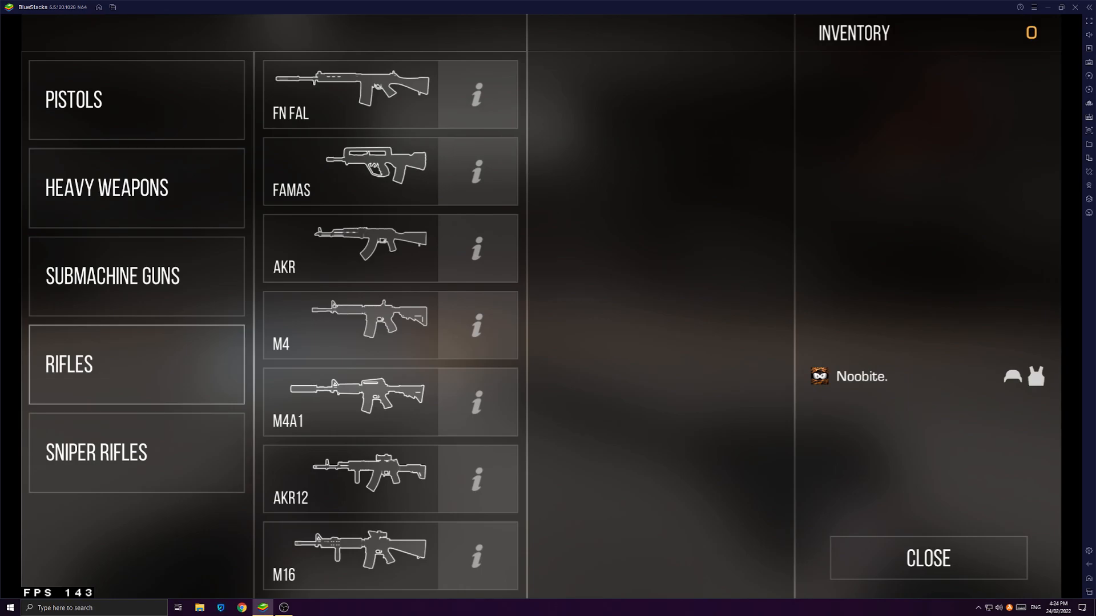
pyautogui.click(927, 558)
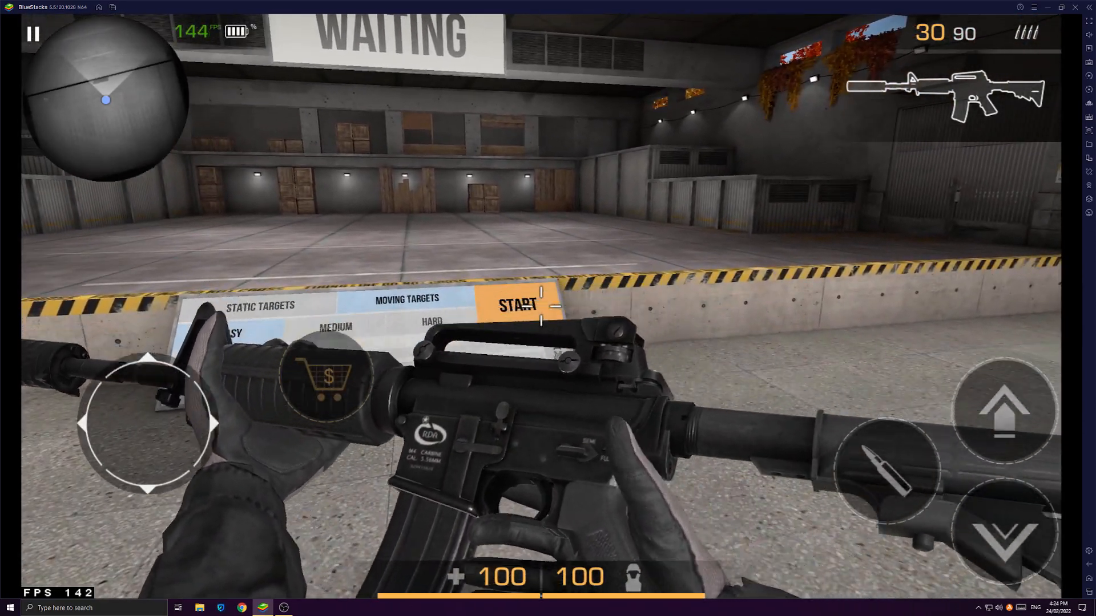
pyautogui.click(516, 306)
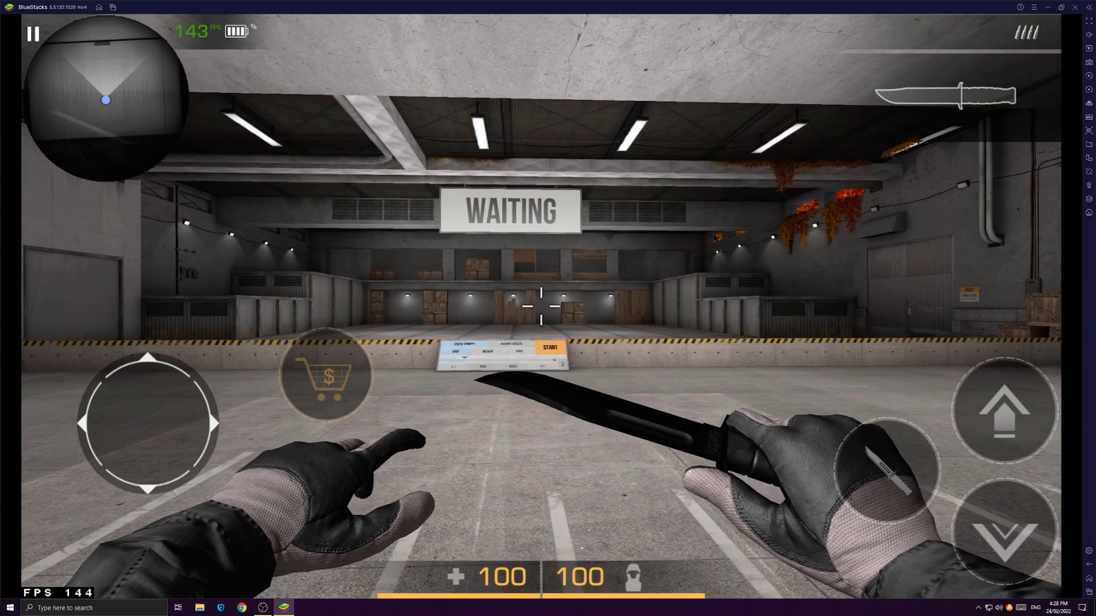
# Step: Rebuy the M4A1 from the Rifles section and close the shop back to the range
pyautogui.click(323, 373)
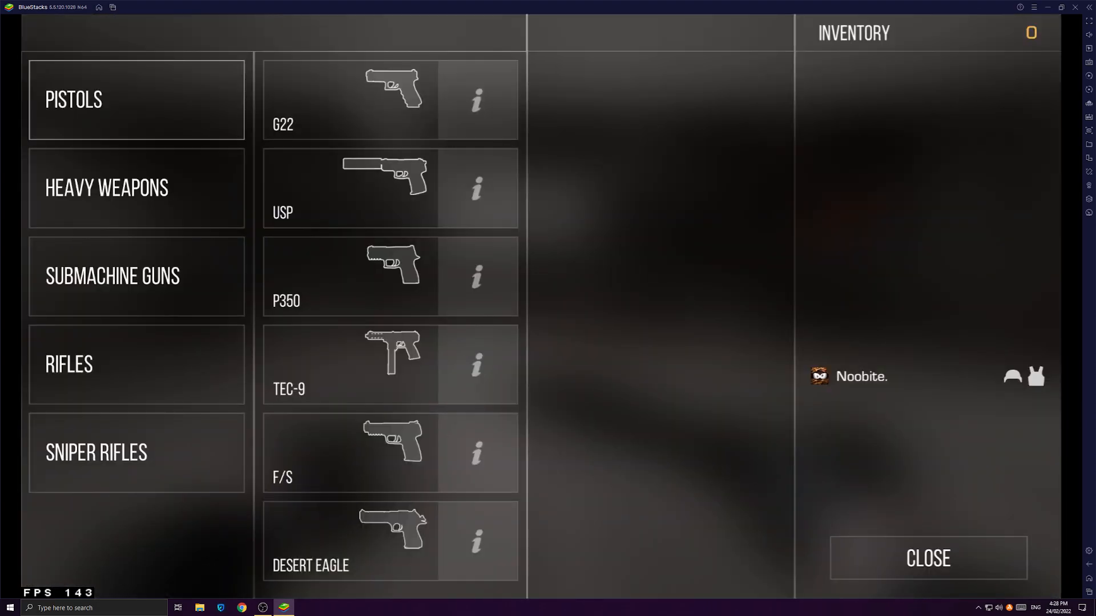
pyautogui.click(136, 364)
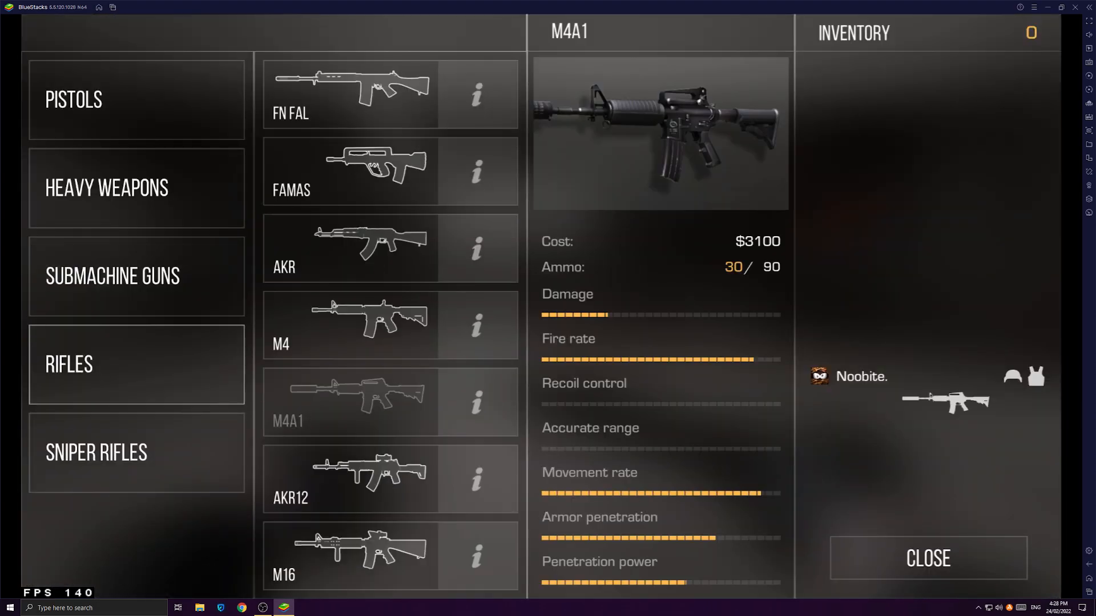
pyautogui.click(927, 558)
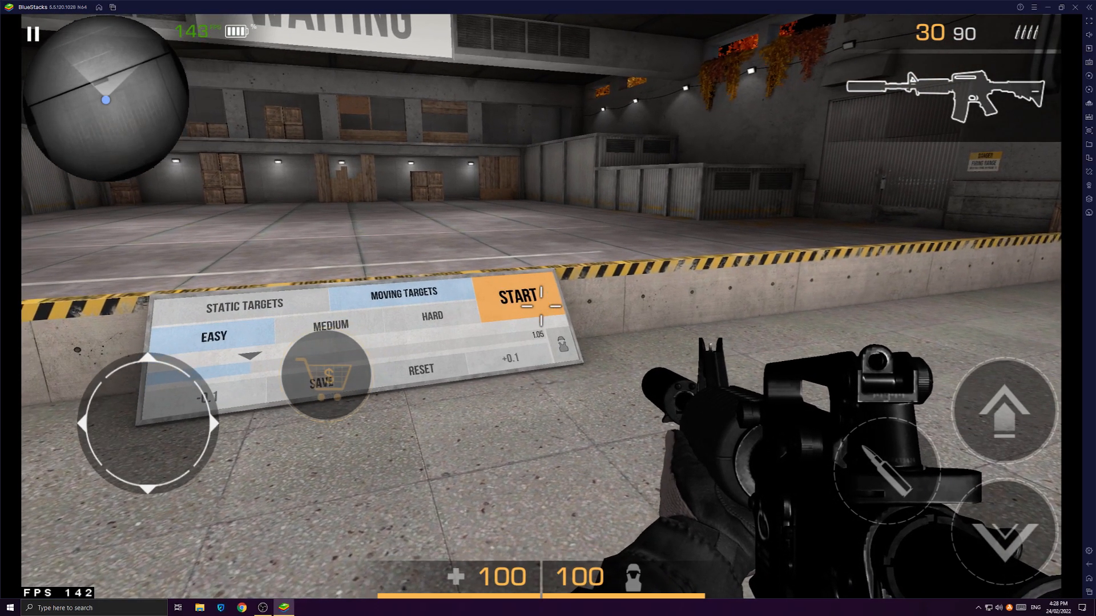
# Step: Play the practice range to 40 kills at 00:00 near 140 FPS, then inspect the M4 rifle
pyautogui.click(516, 295)
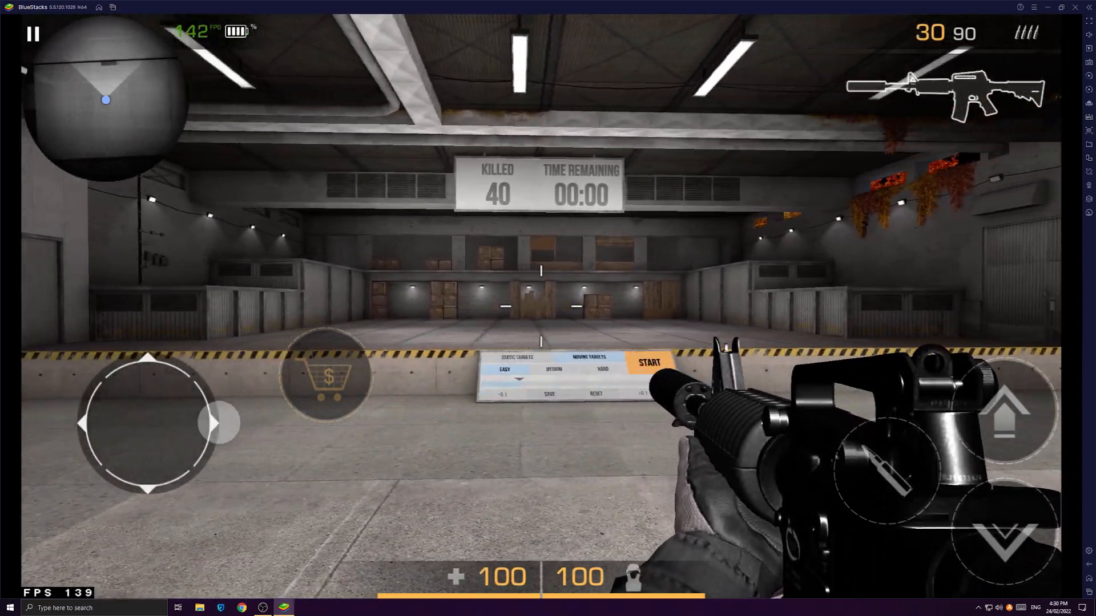
pyautogui.click(648, 361)
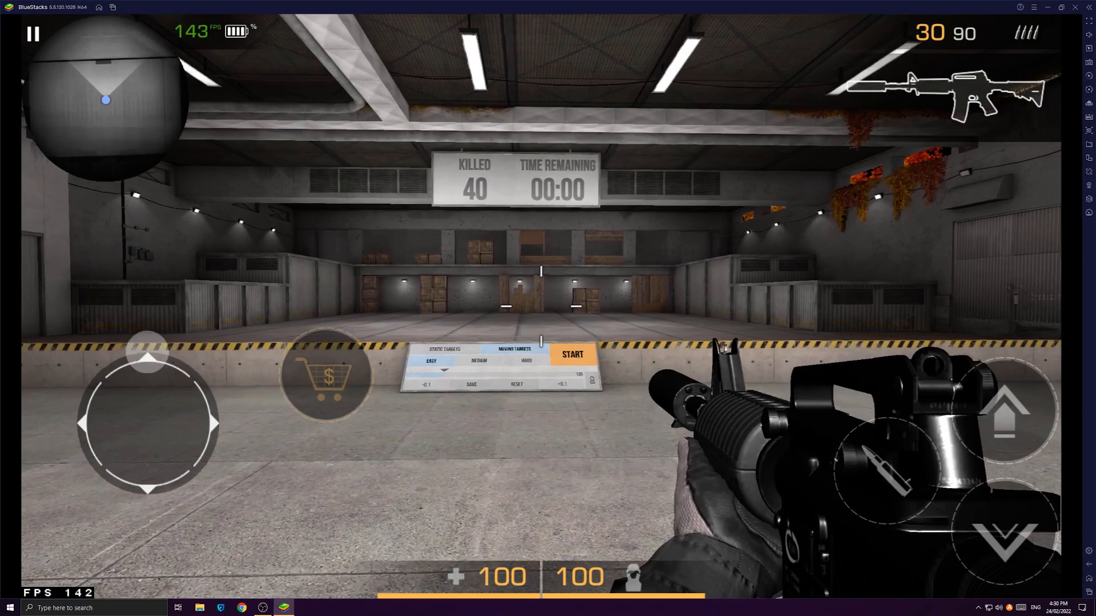
pyautogui.click(571, 354)
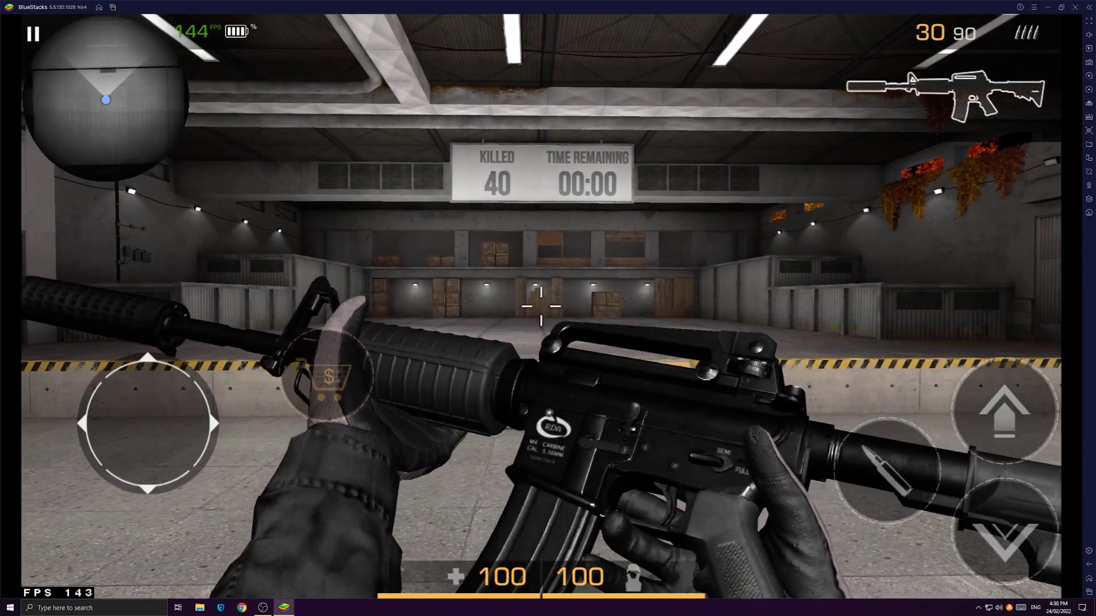